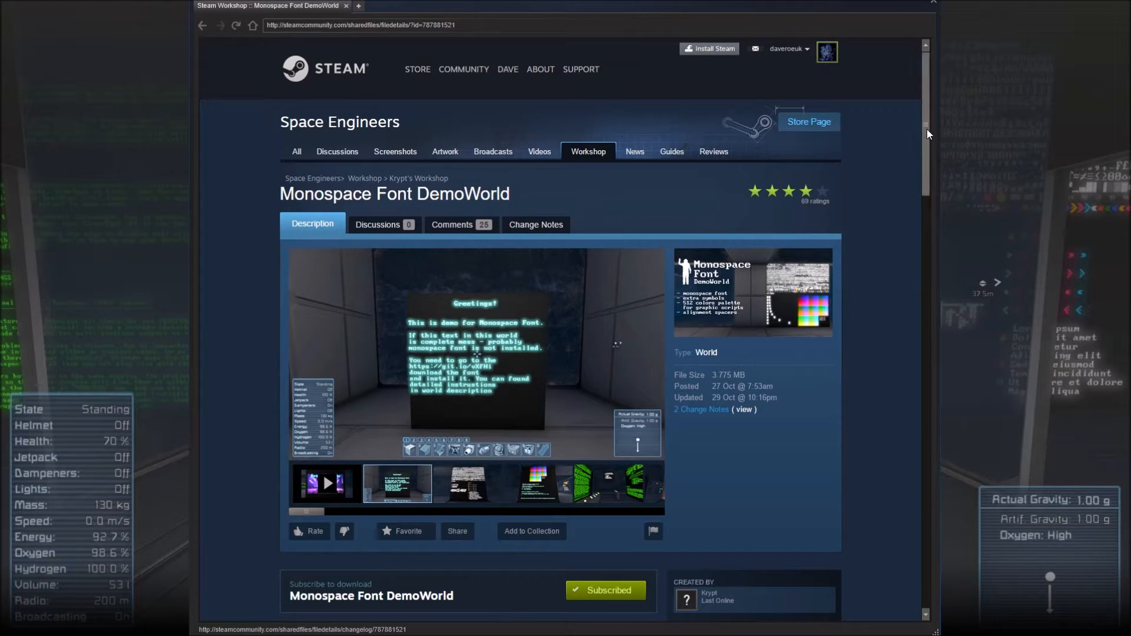
{"action": "mouse_move", "coordinate": [956, 99]}
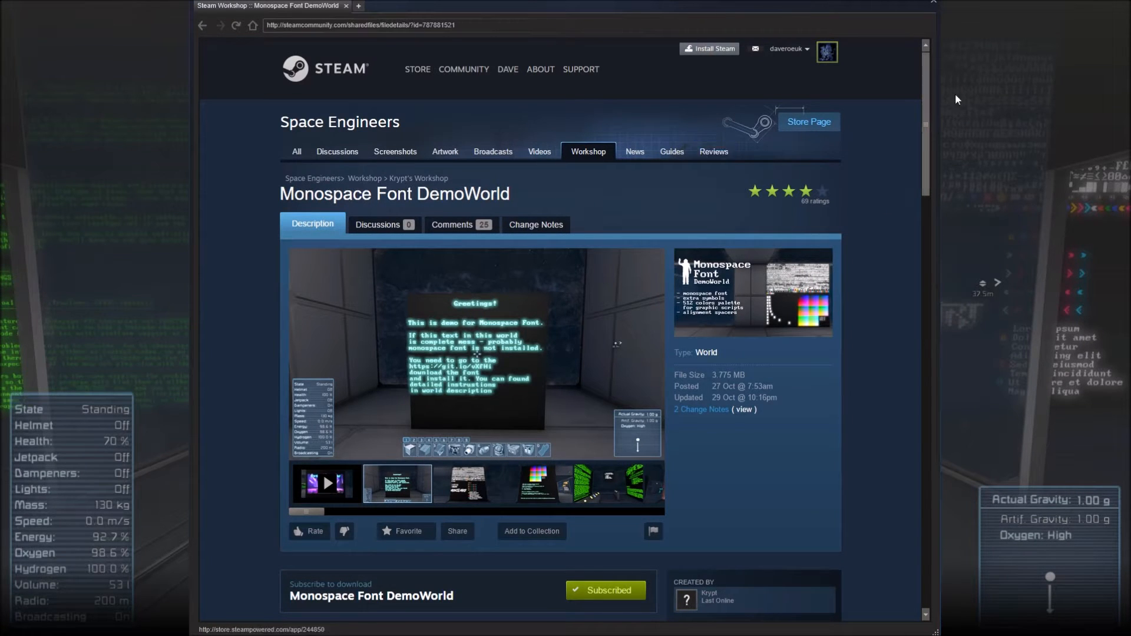
Step: Scroll the Monospace Font DemoWorld page down to its Description and Installation sections
{"action": "scroll", "scroll_direction": "down", "scroll_amount": 3}
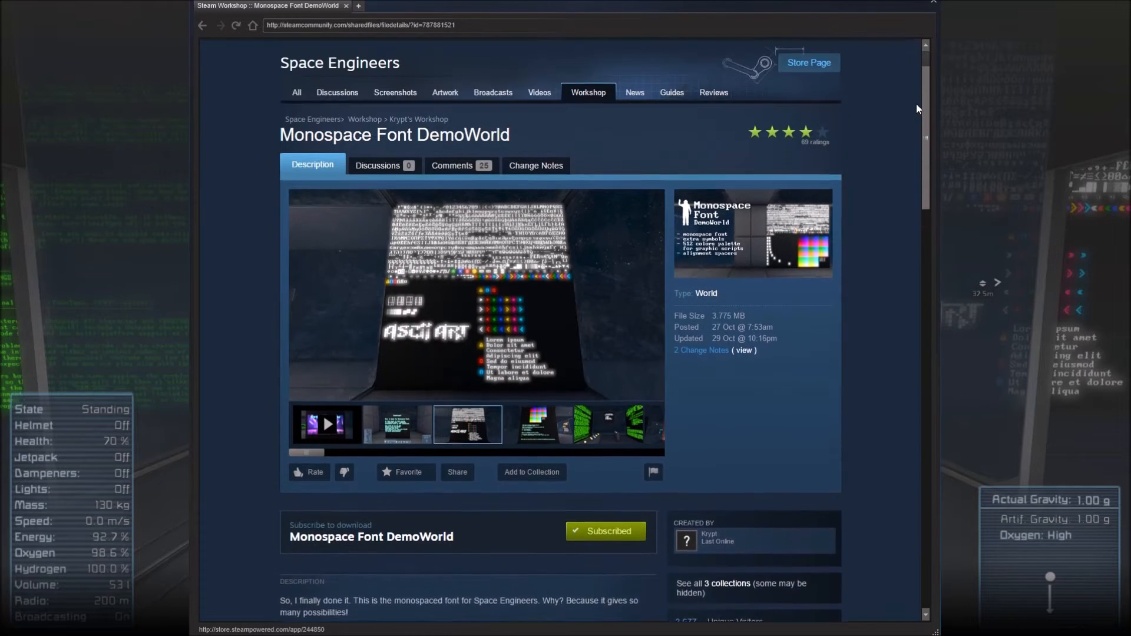
{"action": "scroll", "scroll_direction": "up", "scroll_amount": 3}
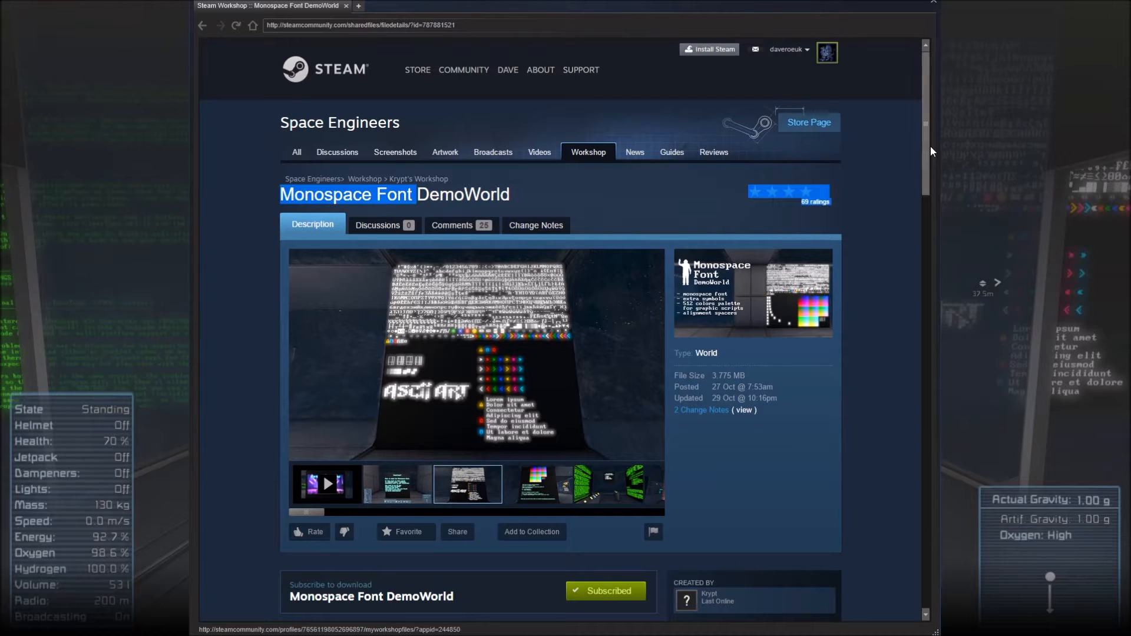
{"action": "scroll", "scroll_direction": "down", "scroll_amount": 3}
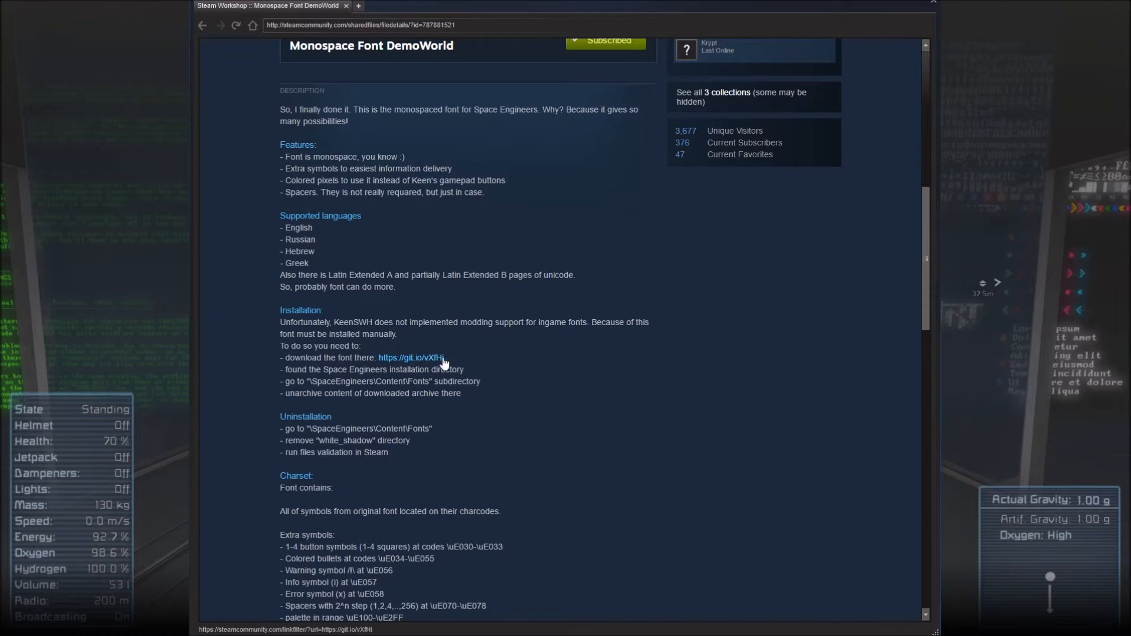
{"action": "mouse_move", "coordinate": [421, 364]}
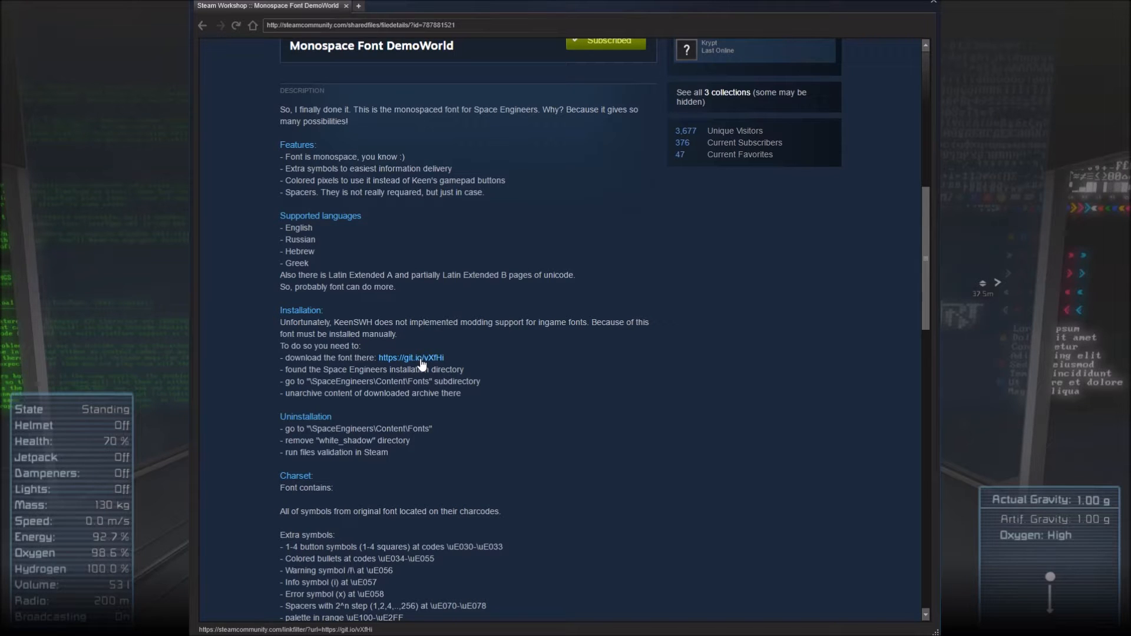
{"action": "scroll", "scroll_direction": "down", "scroll_amount": 3}
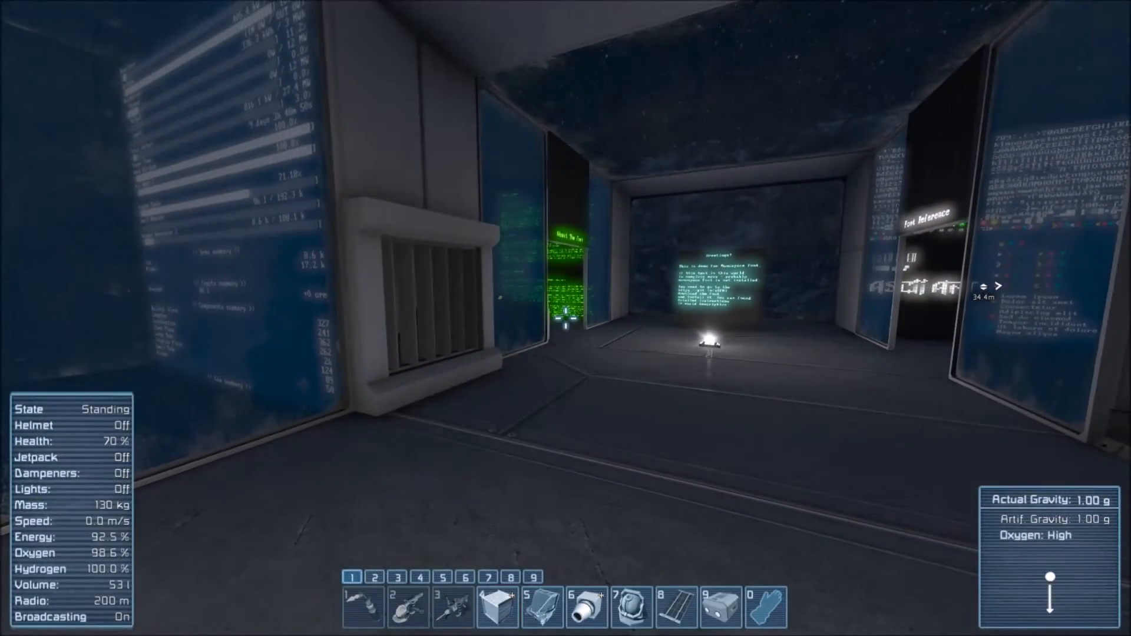
{"action": "mouse_move", "coordinate": [565, 318]}
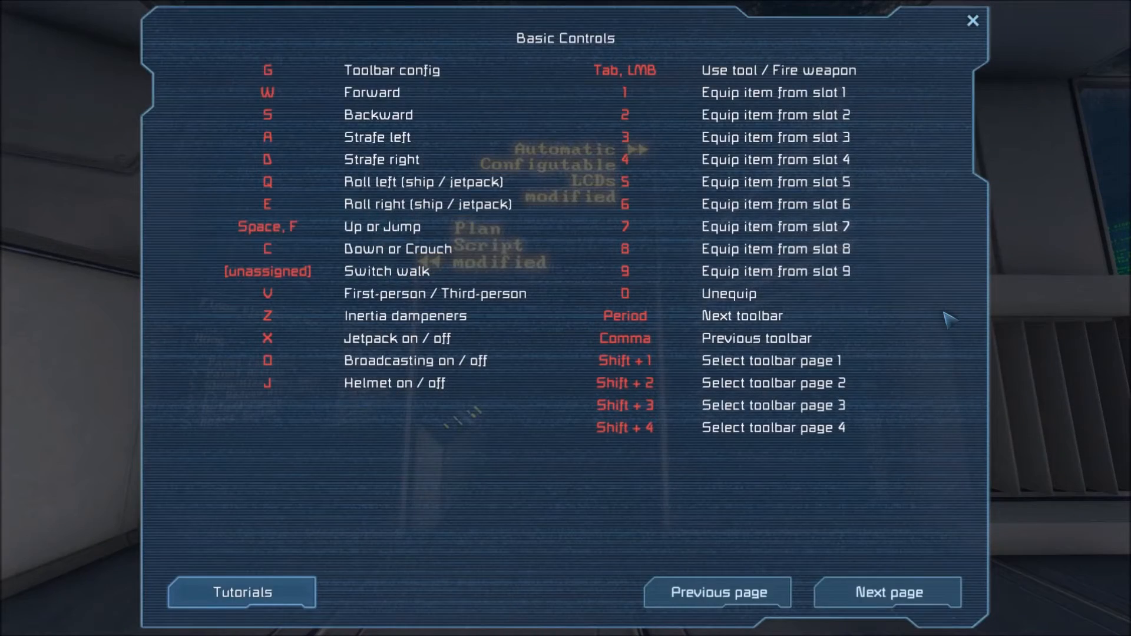
{"action": "left_click", "coordinate": [971, 20]}
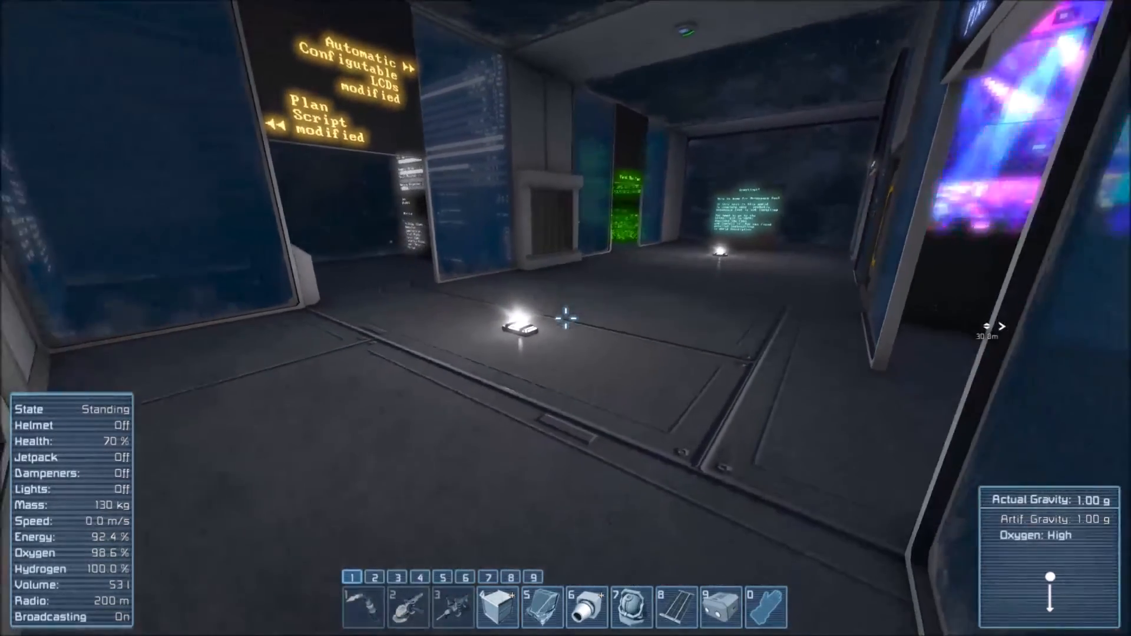
{"action": "mouse_move", "coordinate": [565, 318]}
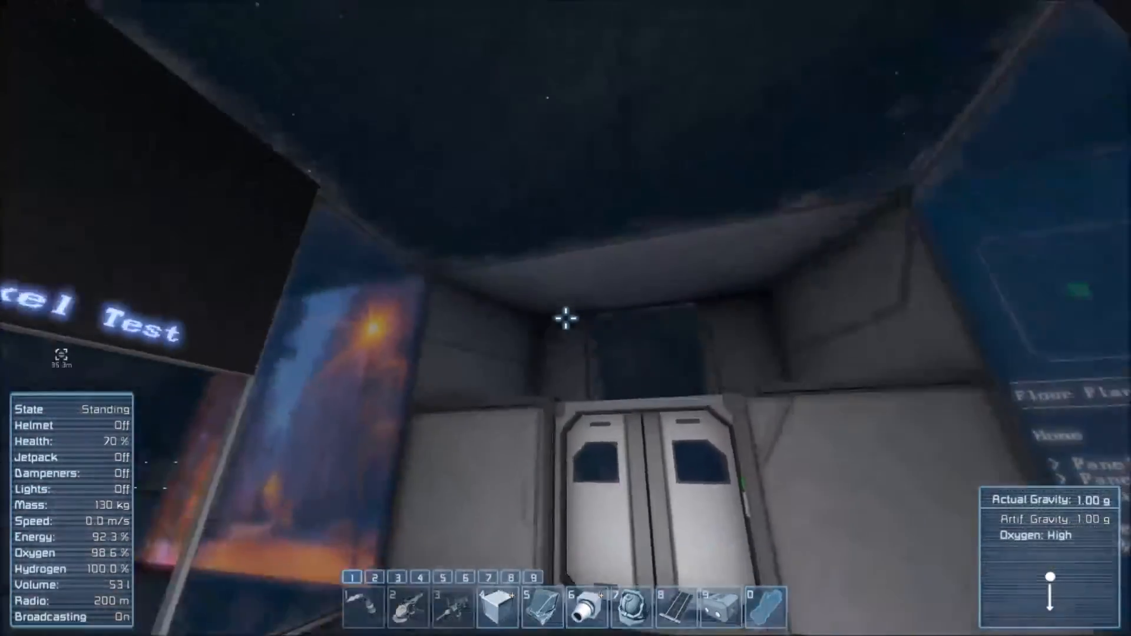
{"action": "mouse_move", "coordinate": [565, 318]}
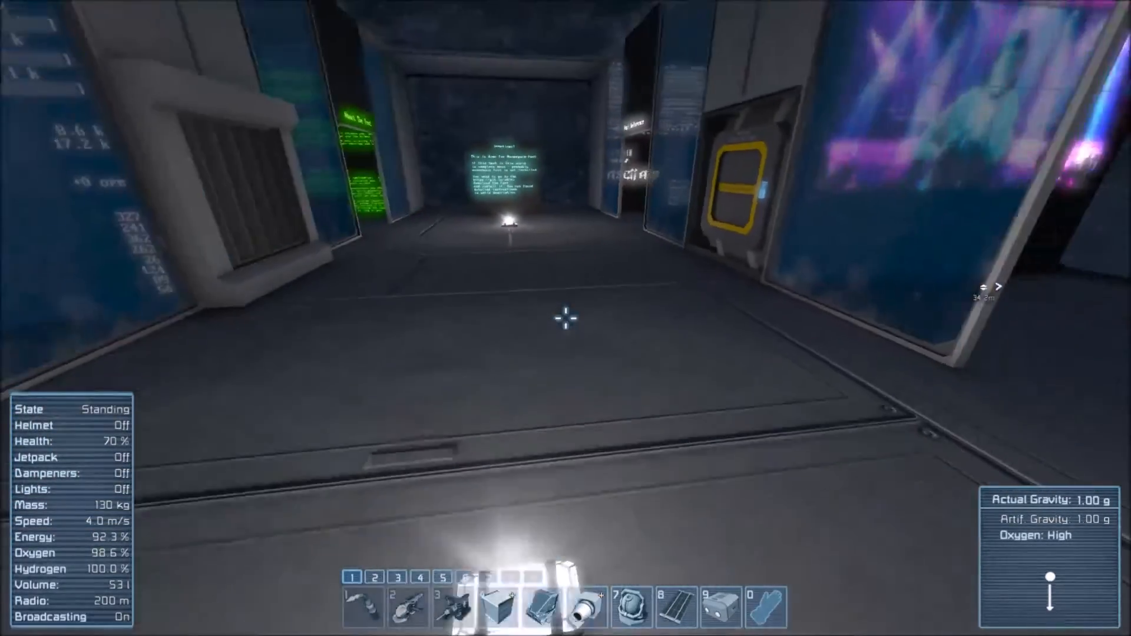
{"action": "mouse_move", "coordinate": [565, 318]}
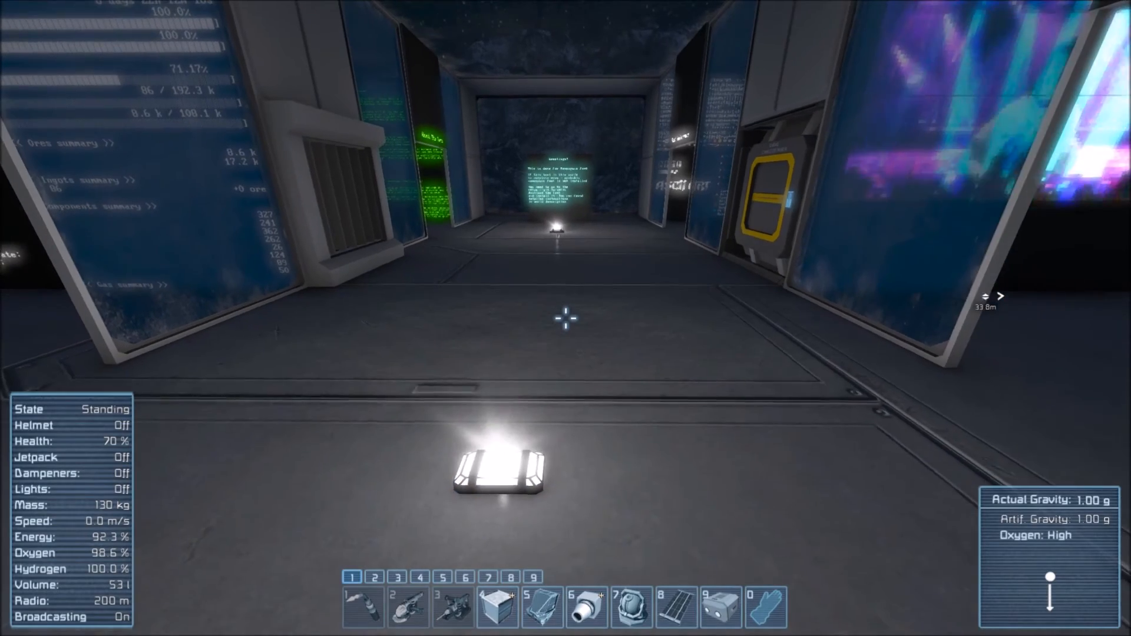
Step: Walk forward past the Pixel Test display and picture panels toward the welcome-text panel
{"action": "key", "text": "w"}
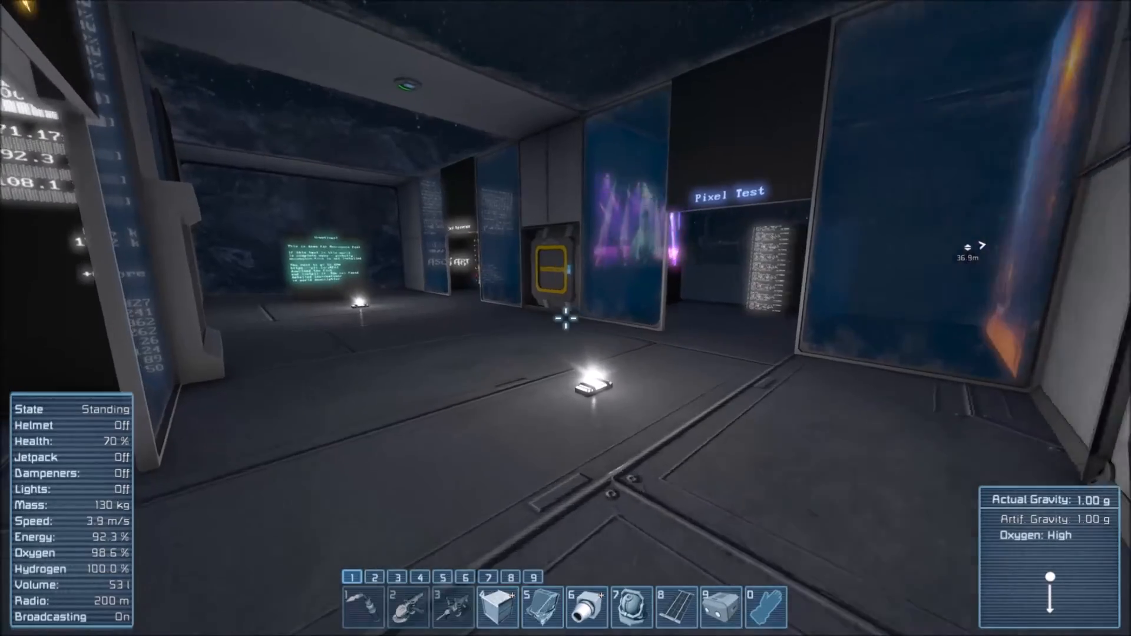
{"action": "mouse_move", "coordinate": [565, 318]}
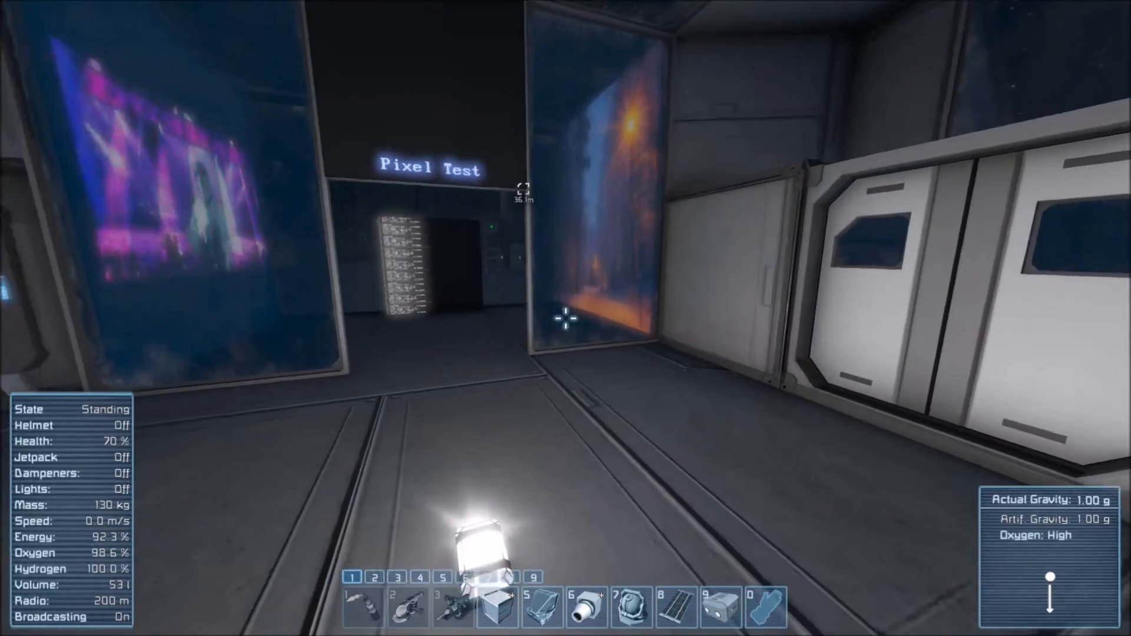
{"action": "mouse_move", "coordinate": [565, 314]}
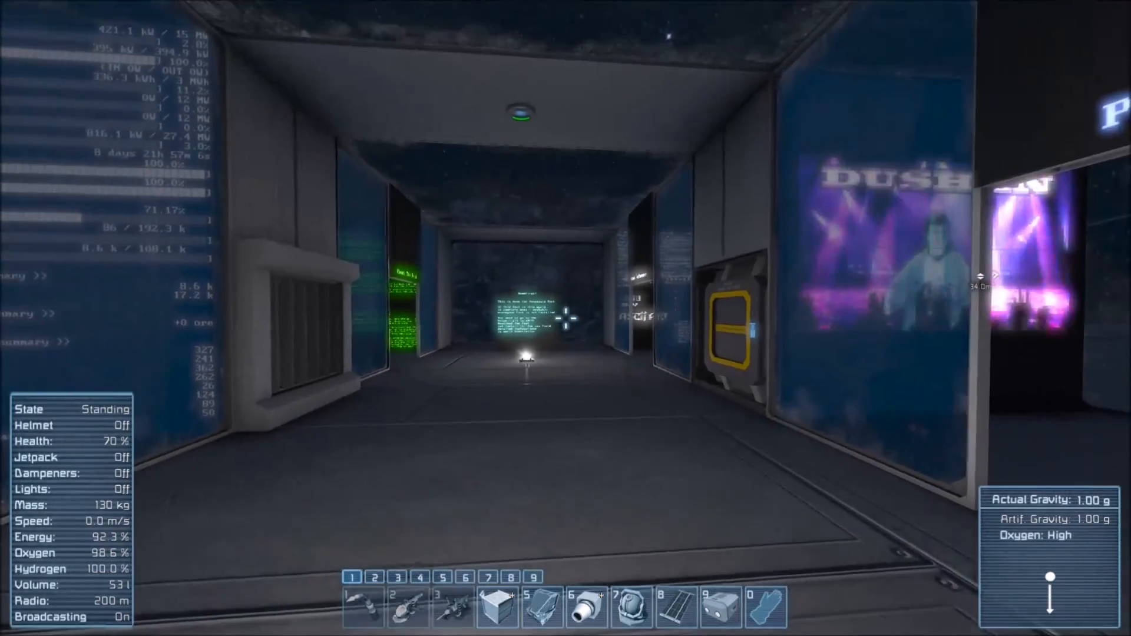